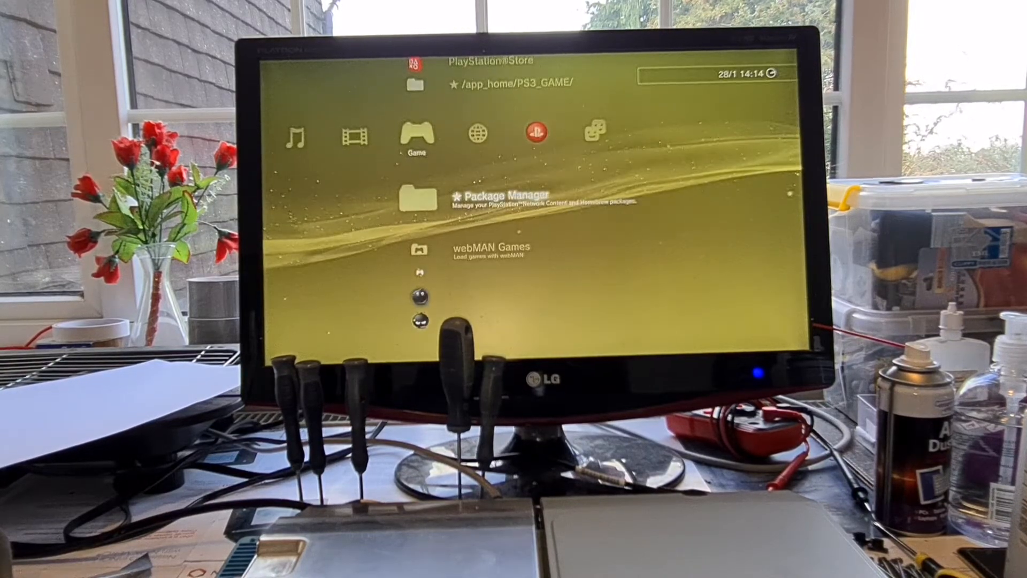
scroll("down", 3)
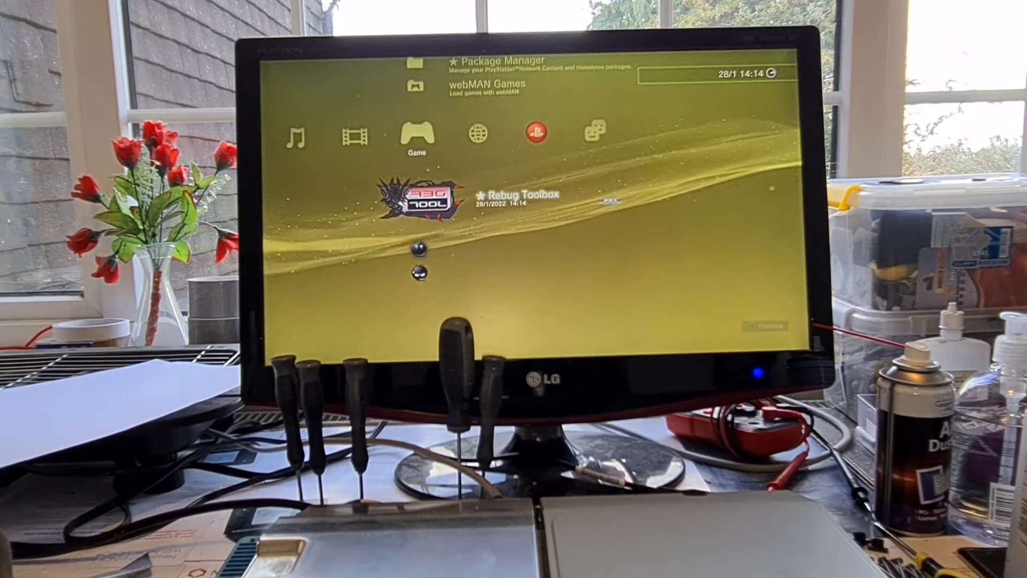